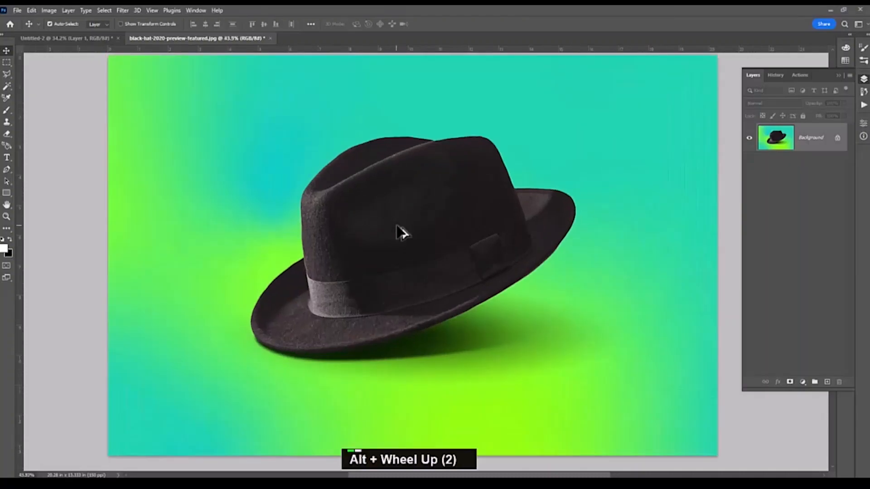
Type the word JACKSON as a text layer beside the hat
scroll(down, 3)
text(J)
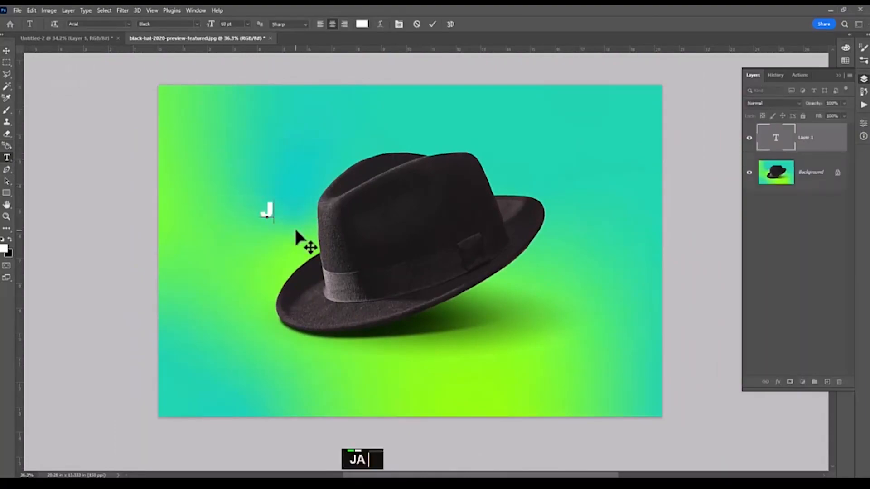
text(ACKSO)
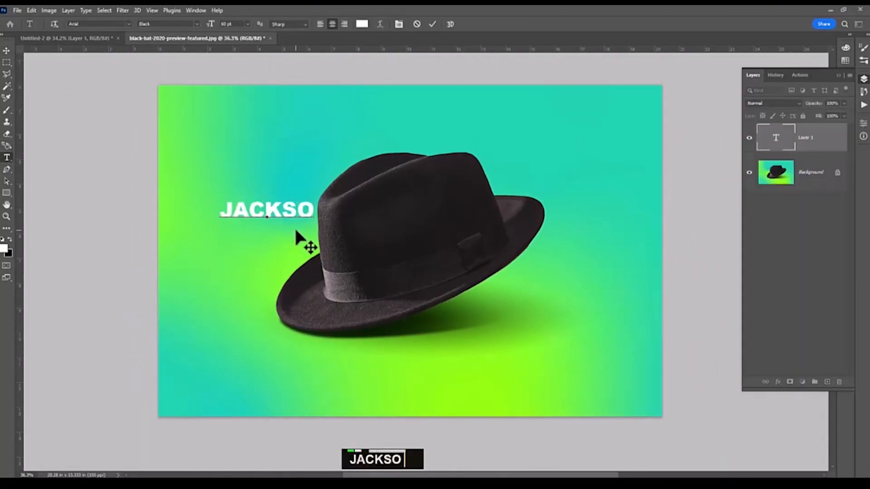
text(N)
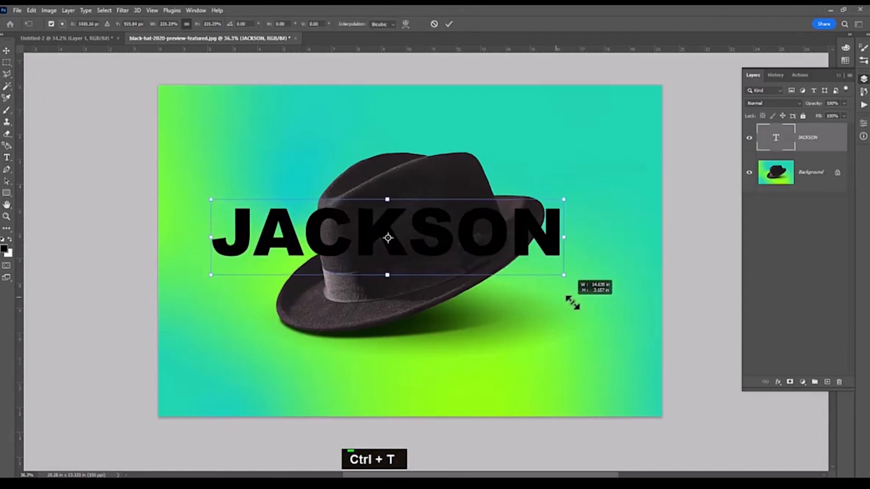
Scale JACKSON up to stretch across the hat and fill the letters white
drag(562, 276, 653, 298)
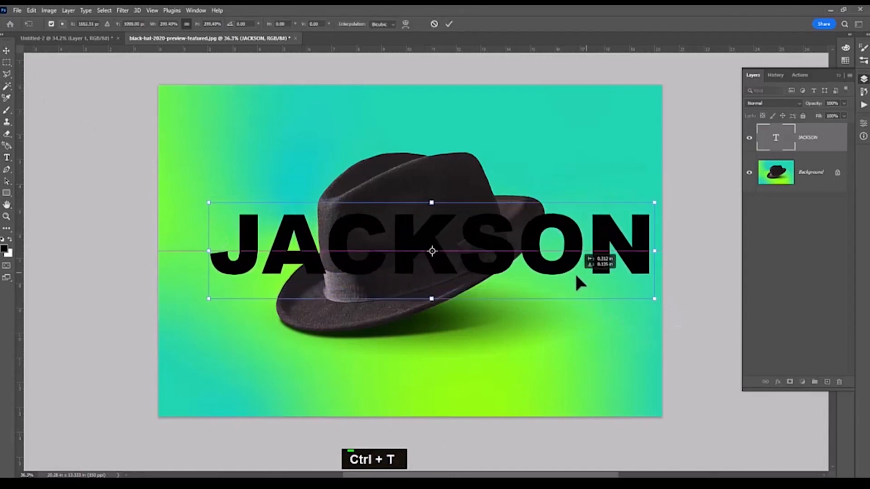
double_click(432, 251)
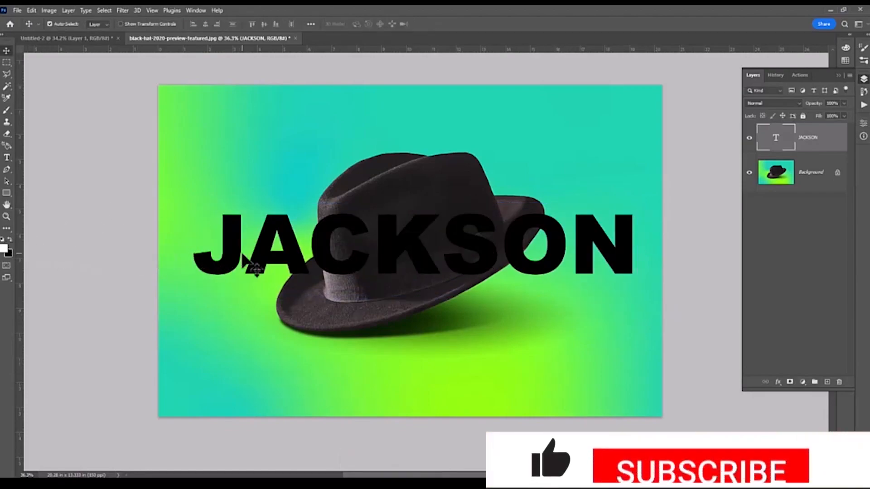
click(7, 158)
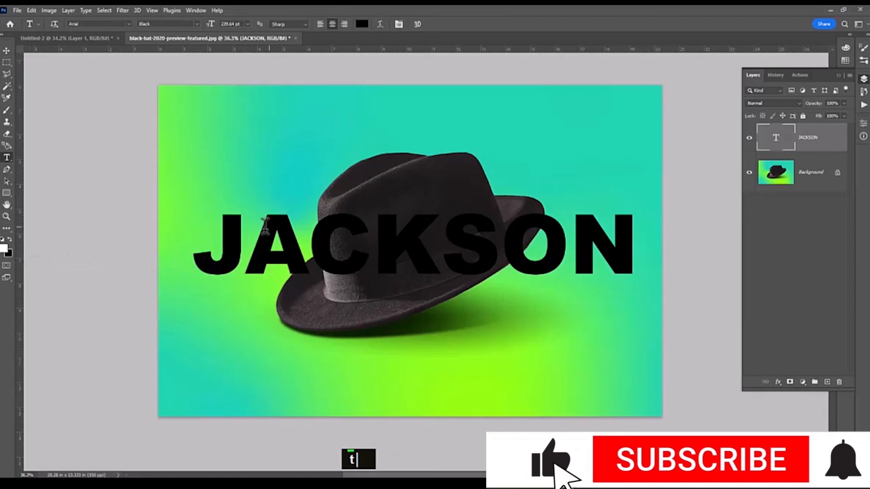
key(alt+backspace)
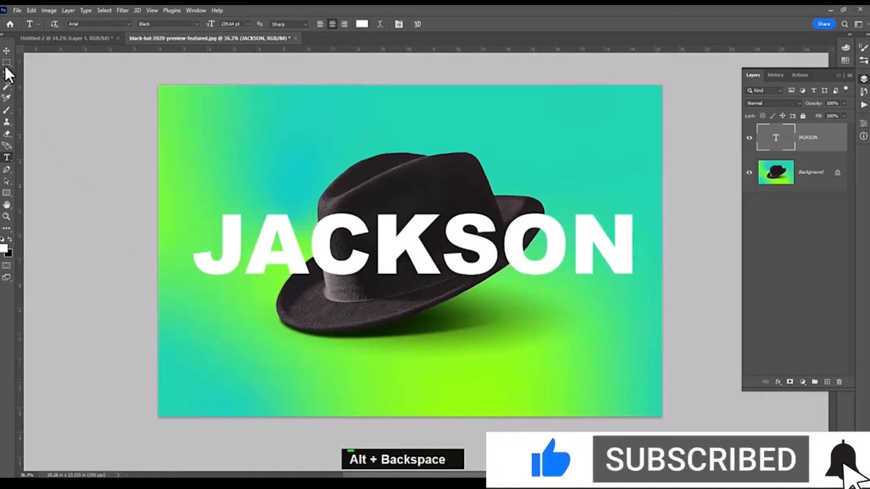
Hide JACKSON, copy the hat to its own layer via Select Subject, then reshow JACKSON
click(749, 137)
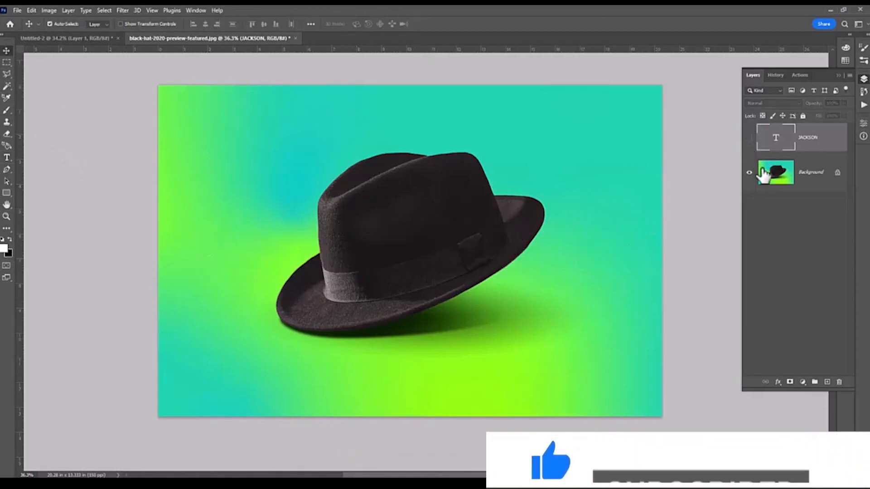
click(776, 173)
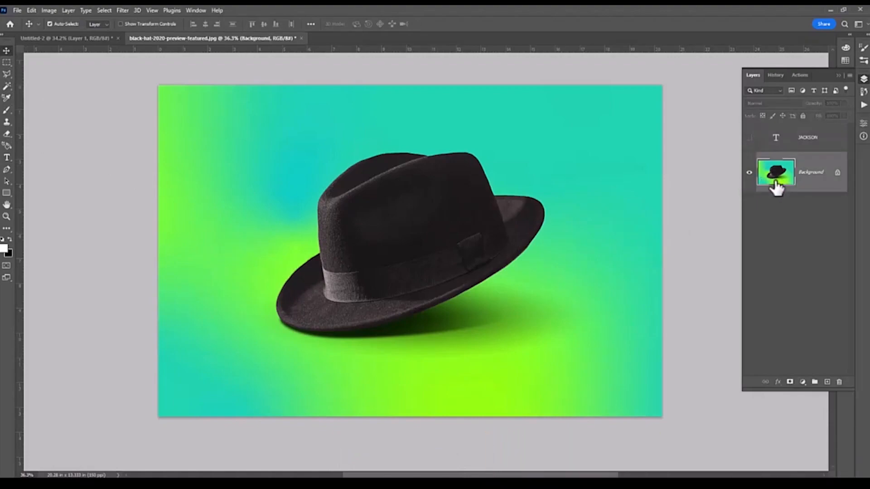
mouse_move(138, 20)
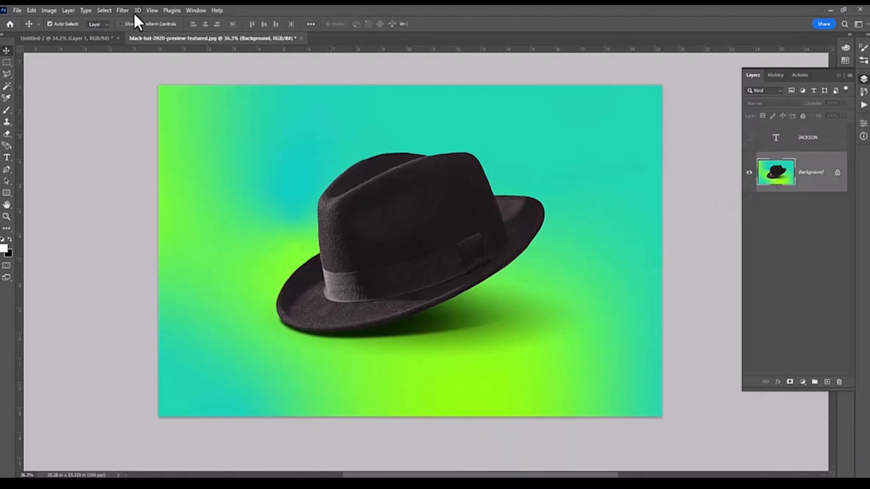
click(104, 10)
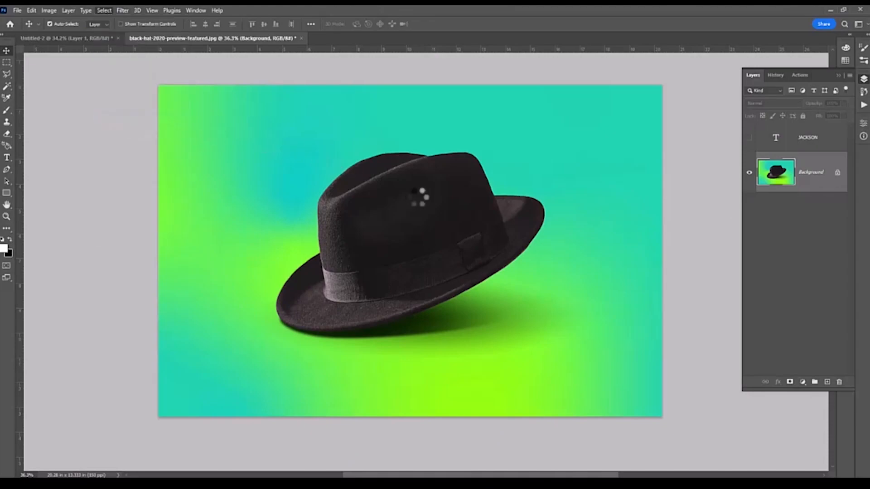
click(418, 203)
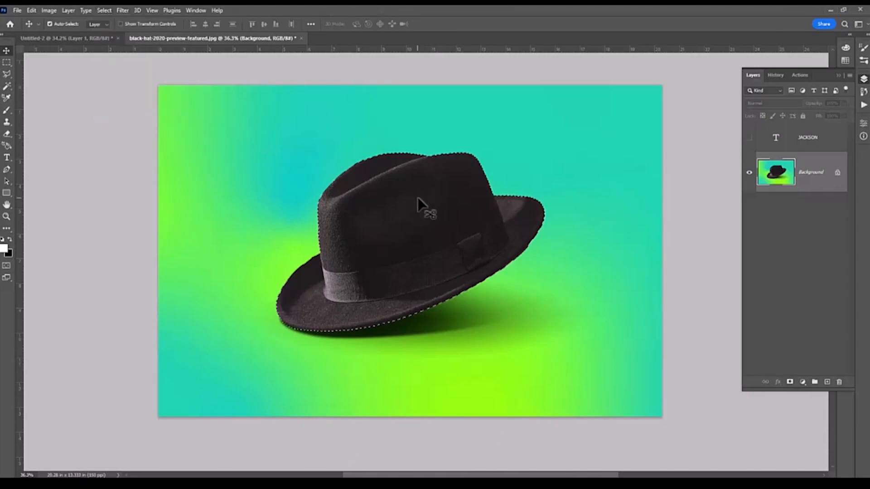
key(ctrl+j)
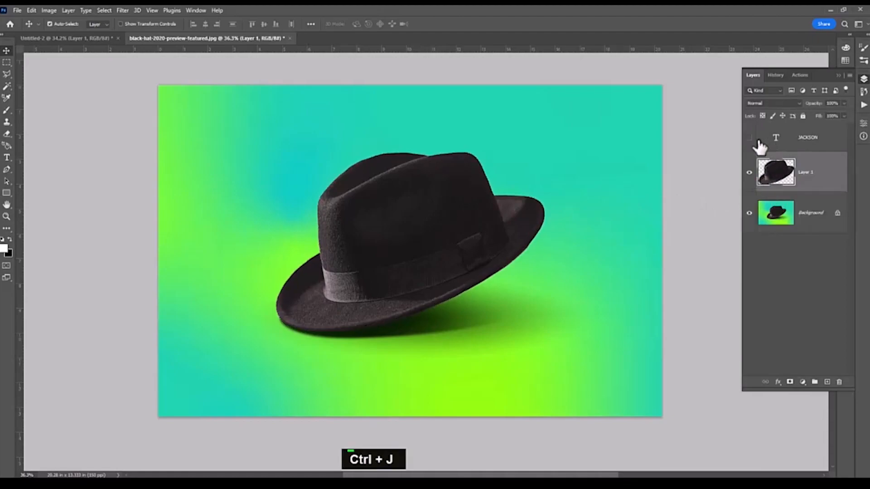
click(749, 138)
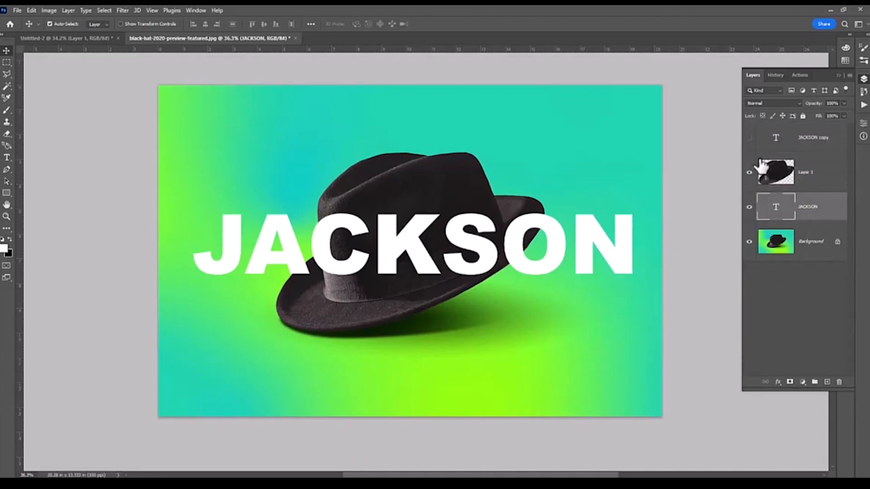
Show the hat layer and add a black outside stroke to the JACKSON text
click(778, 382)
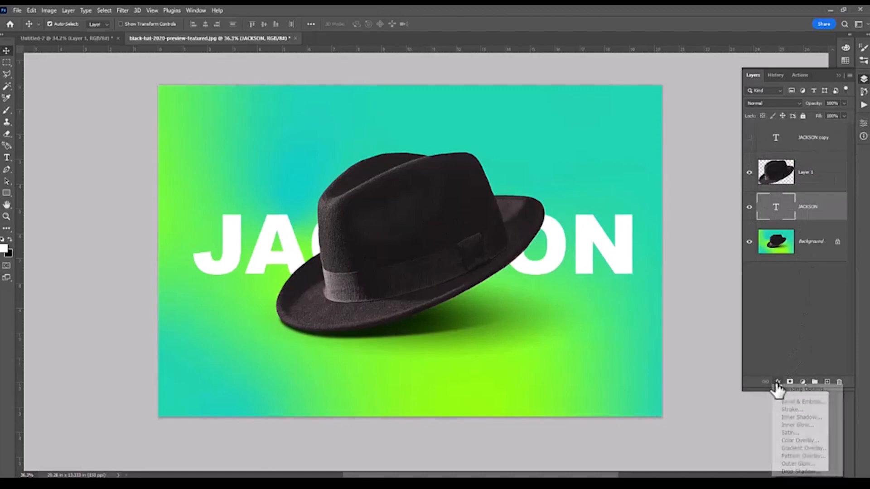
click(791, 410)
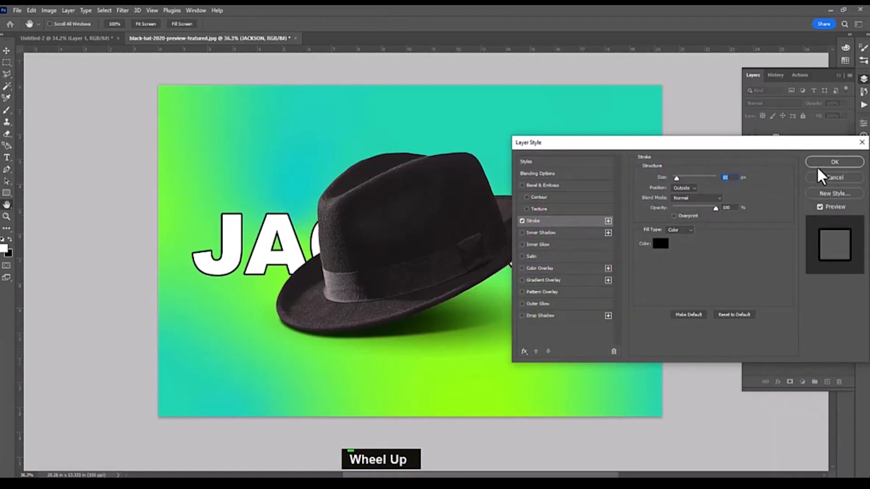
click(834, 161)
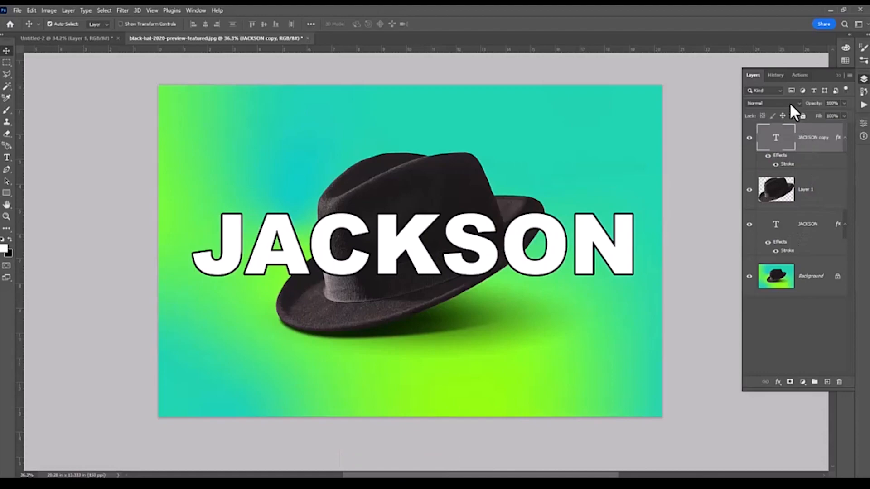
Try Darken, Multiply, Screen and Soft Light on the JACKSON copy, settling on Multiply
click(774, 104)
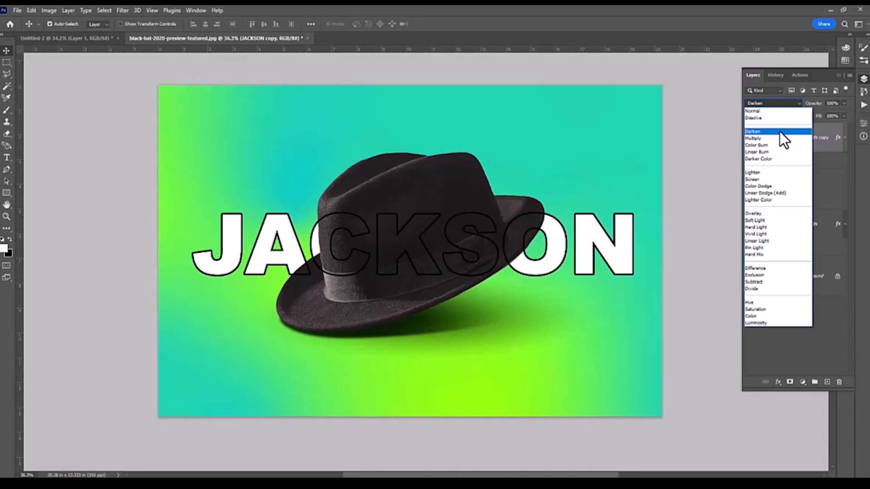
click(754, 138)
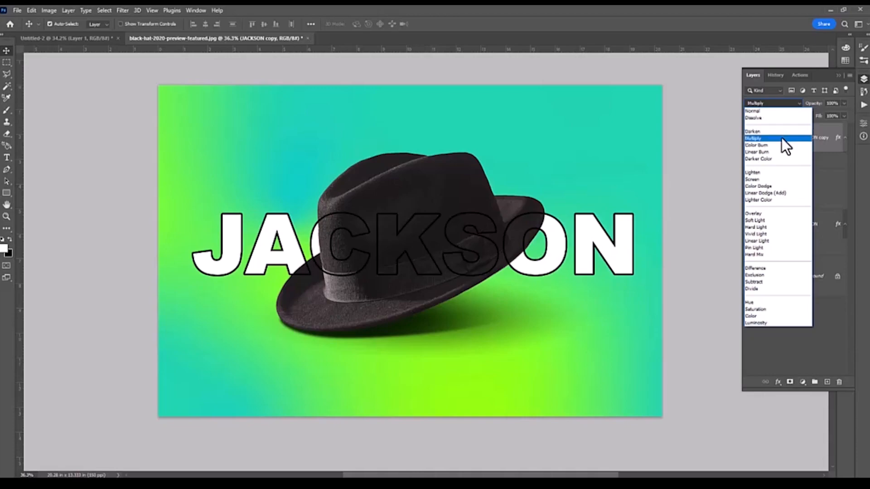
click(754, 180)
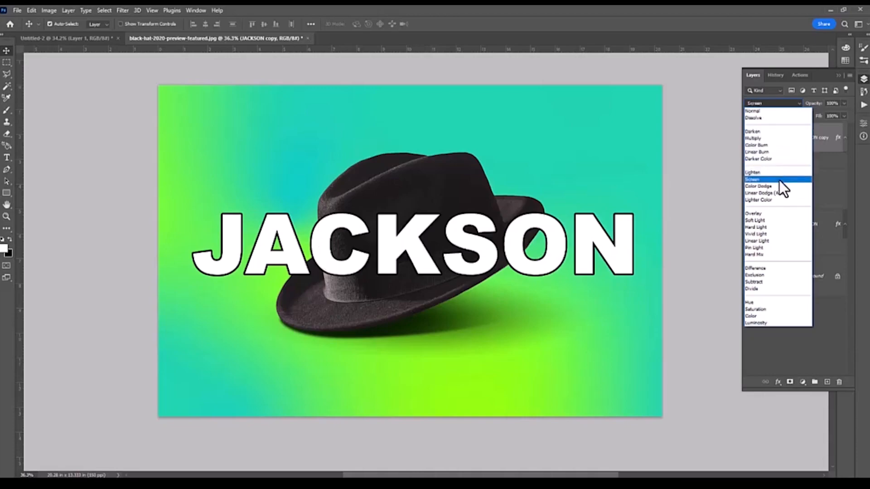
click(755, 220)
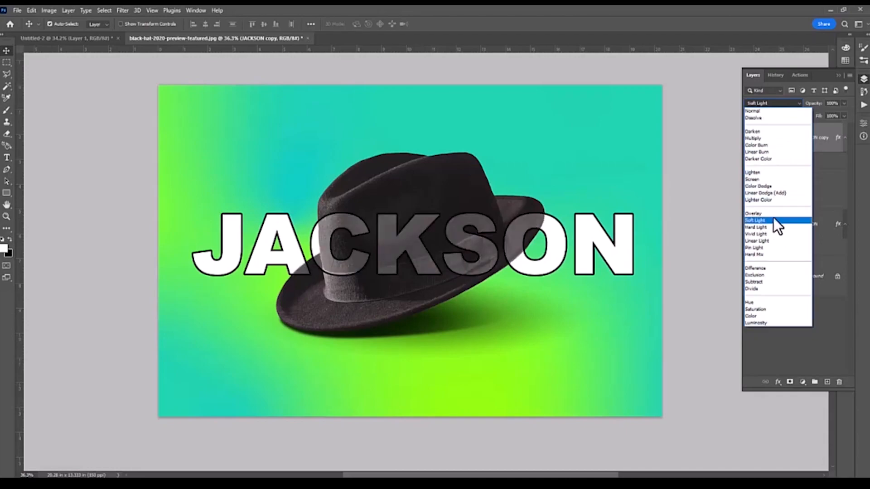
click(753, 138)
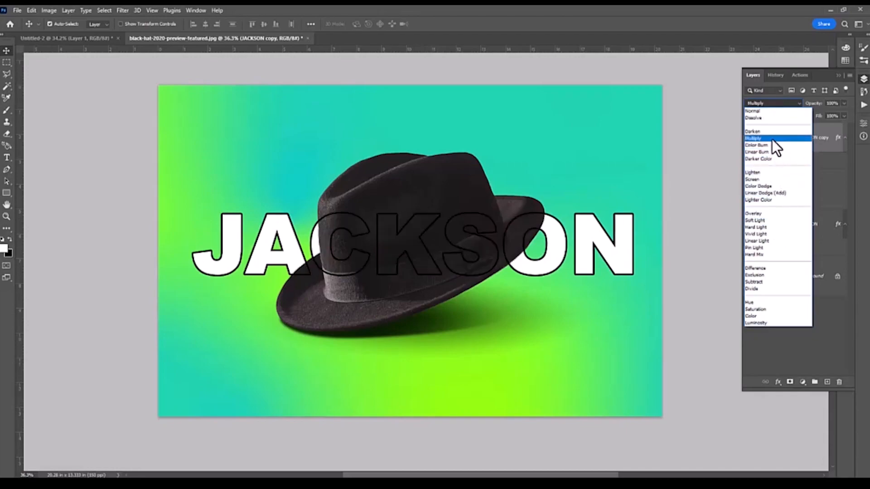
click(753, 138)
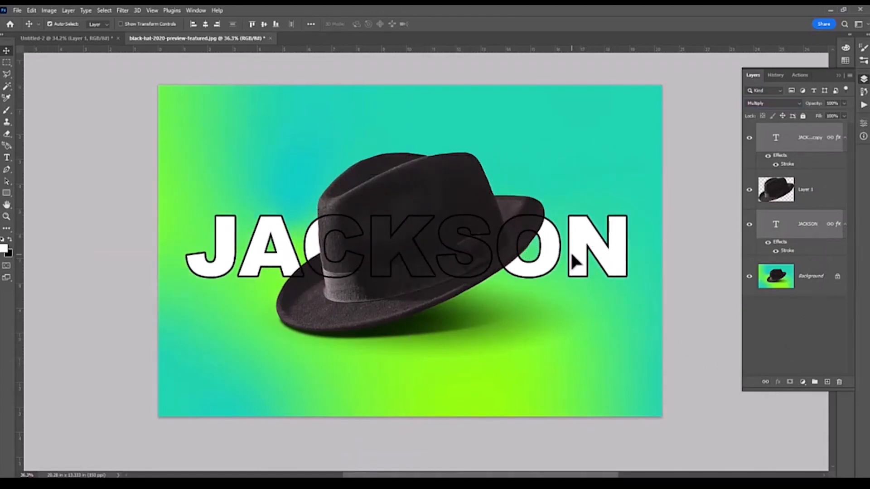
In the JACKSON copy's layer styles, test and remove Gradient and leaf Pattern Overlays
scroll(down, 3)
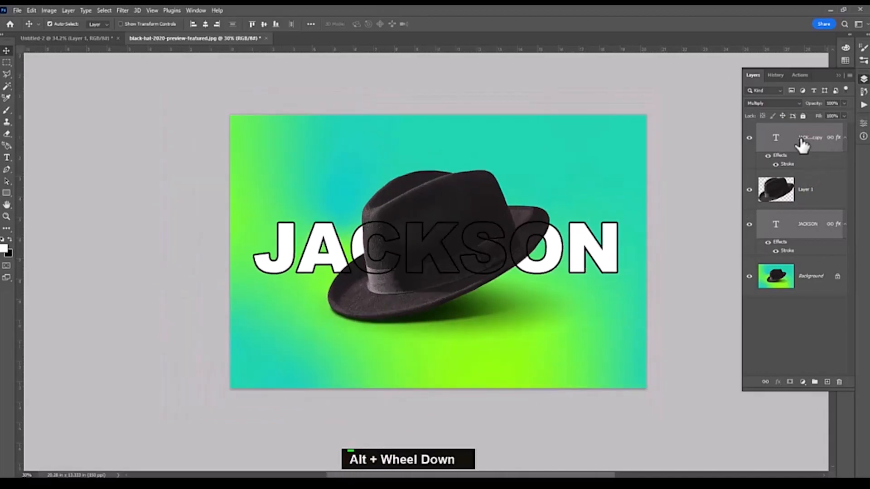
double_click(775, 137)
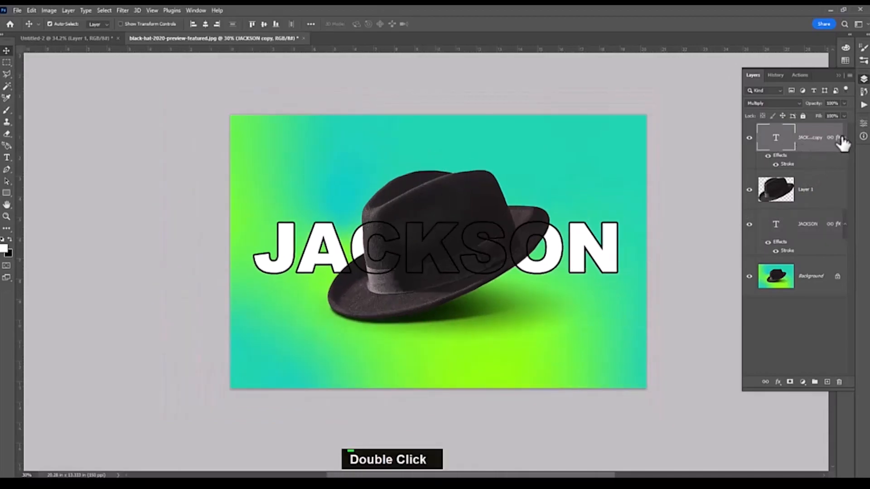
double_click(810, 137)
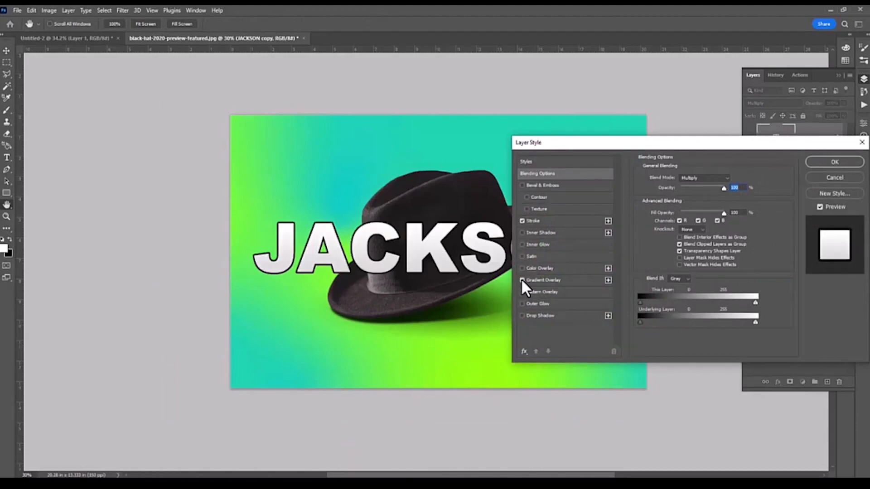
click(522, 280)
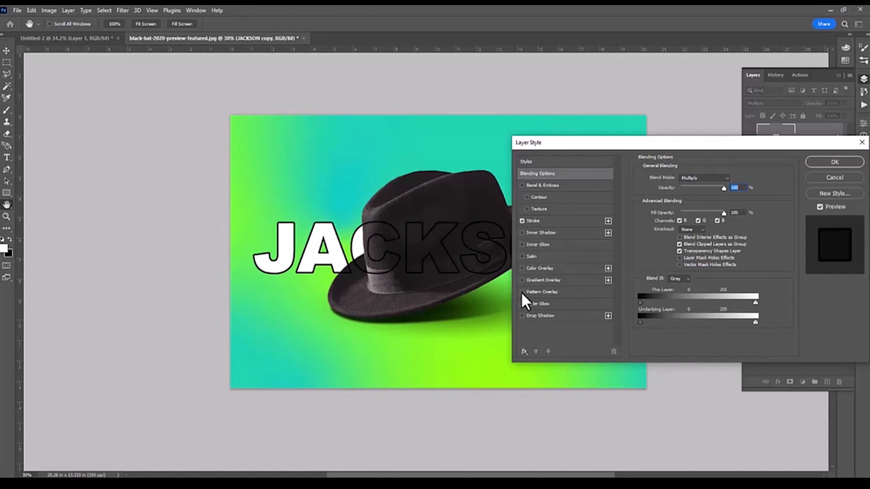
click(522, 292)
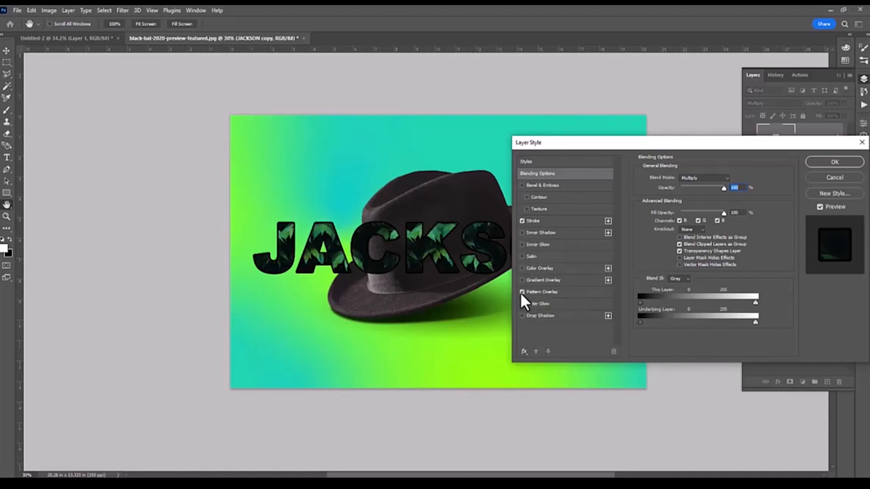
click(522, 291)
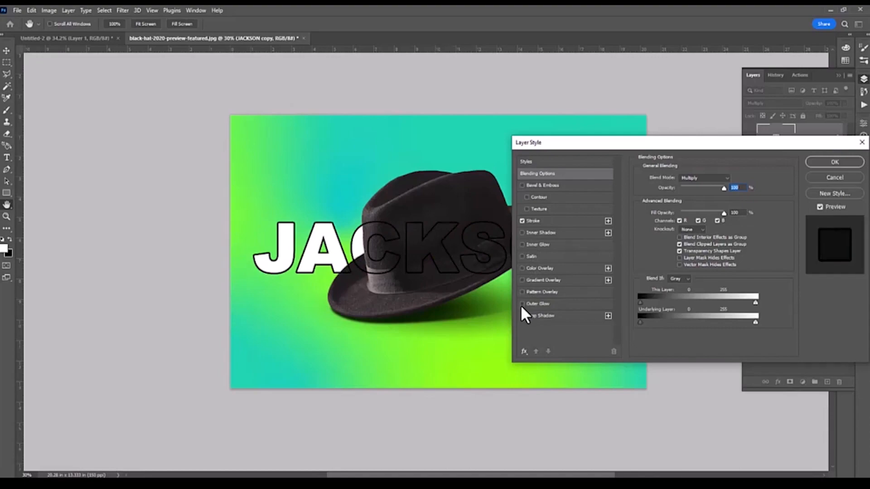
mouse_move(524, 312)
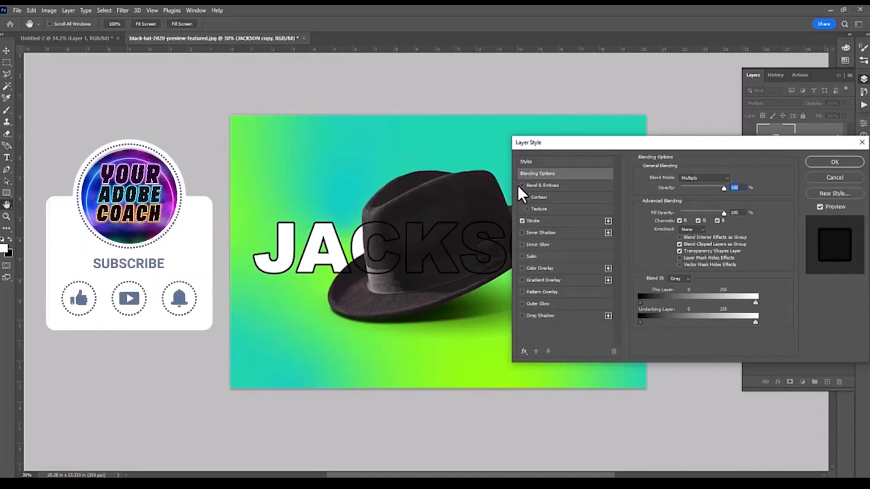
Add Bevel & Emboss to the JACKSON copy and shift the lettering up and right
click(522, 185)
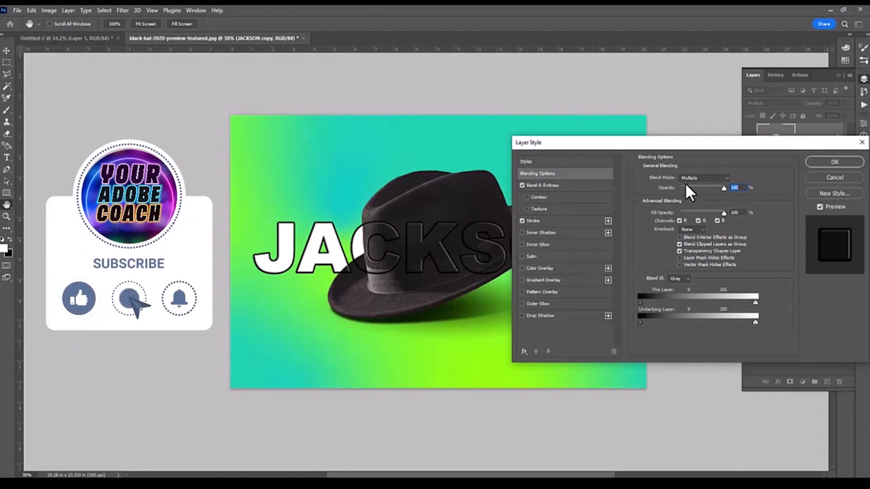
click(834, 161)
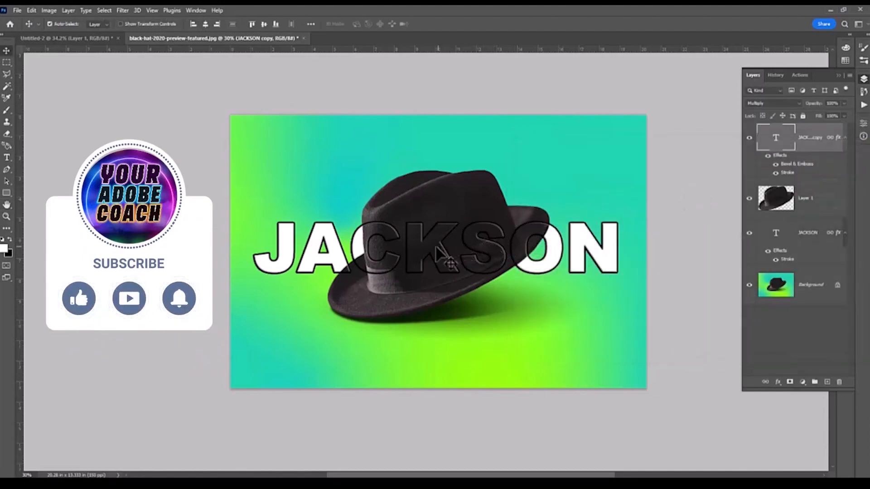
drag(438, 256, 460, 228)
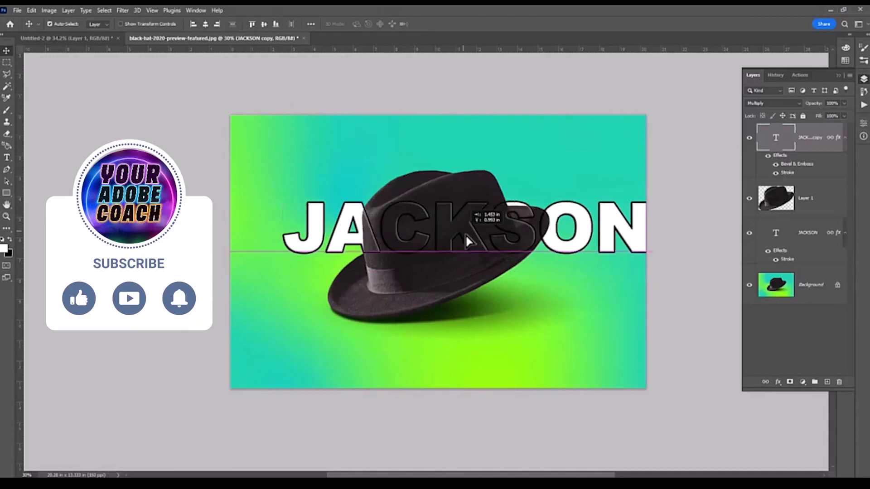